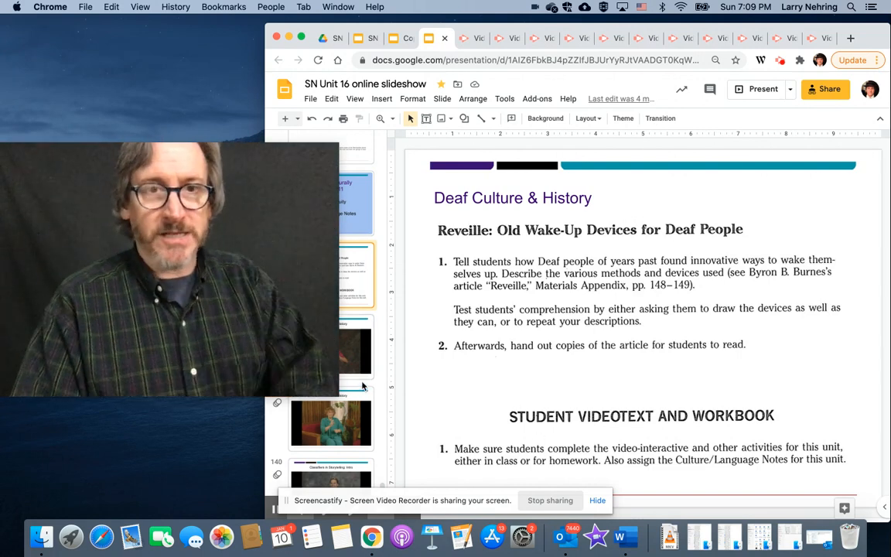
Open the next slide, 'Deaf Culture & History', with its embedded signing video.
{"action": "left_click", "coordinate": [331, 348]}
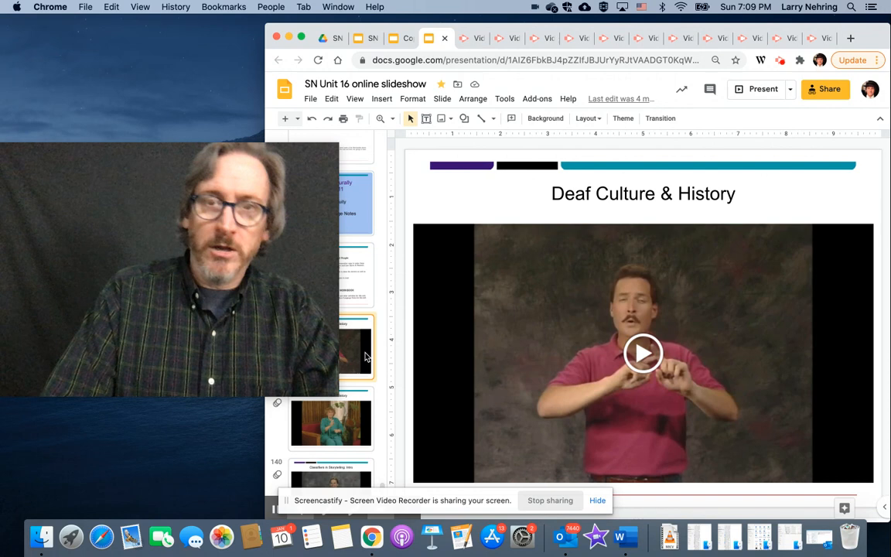
{"action": "mouse_move", "coordinate": [363, 389]}
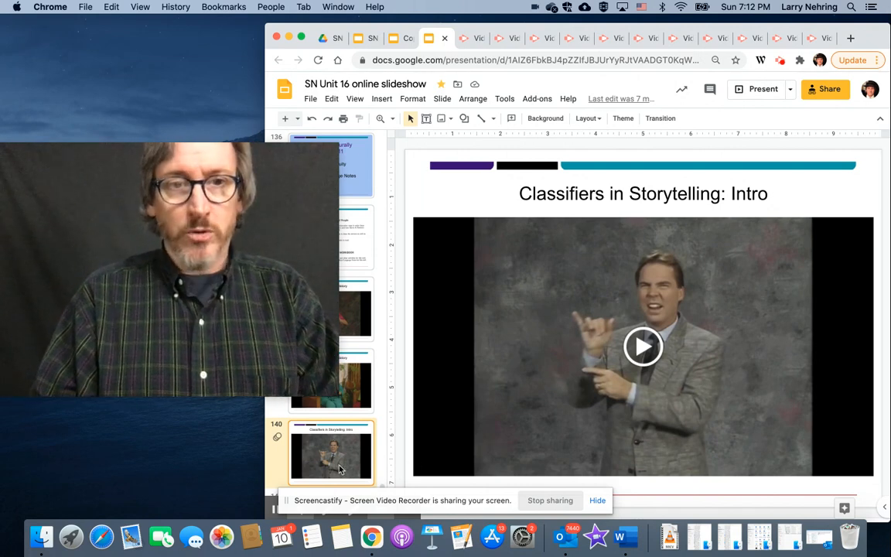
Open slide 141, 'Classifiers in Storytelling: Ball Story', from the filmstrip.
{"action": "left_click", "coordinate": [331, 460]}
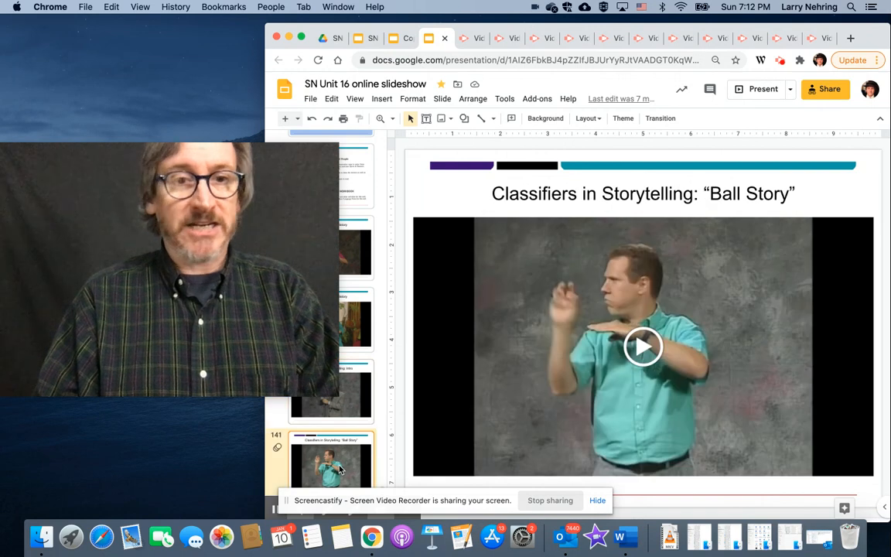